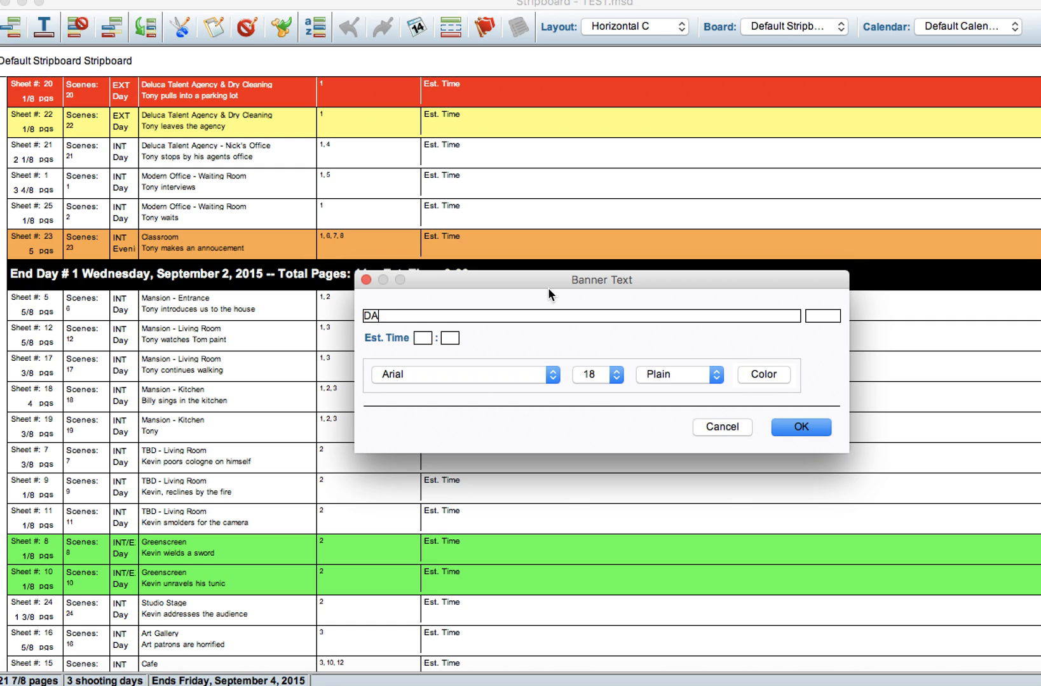
Confirm the DAY 1 banner text to place it above the first day's scenes.
left_click(800, 427)
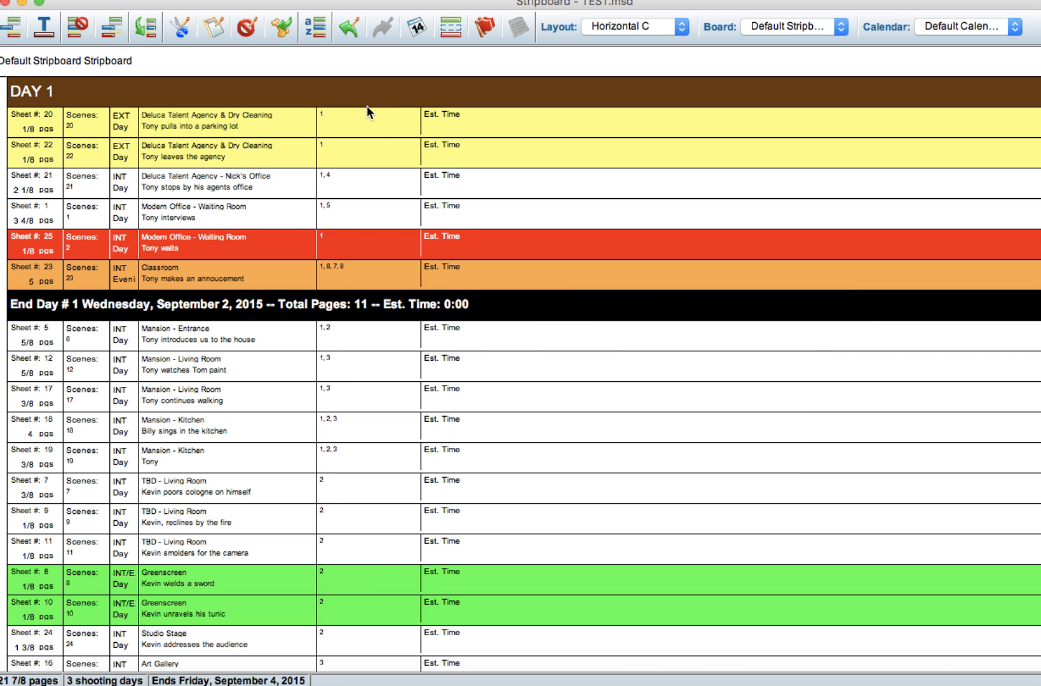
mouse_move(378, 103)
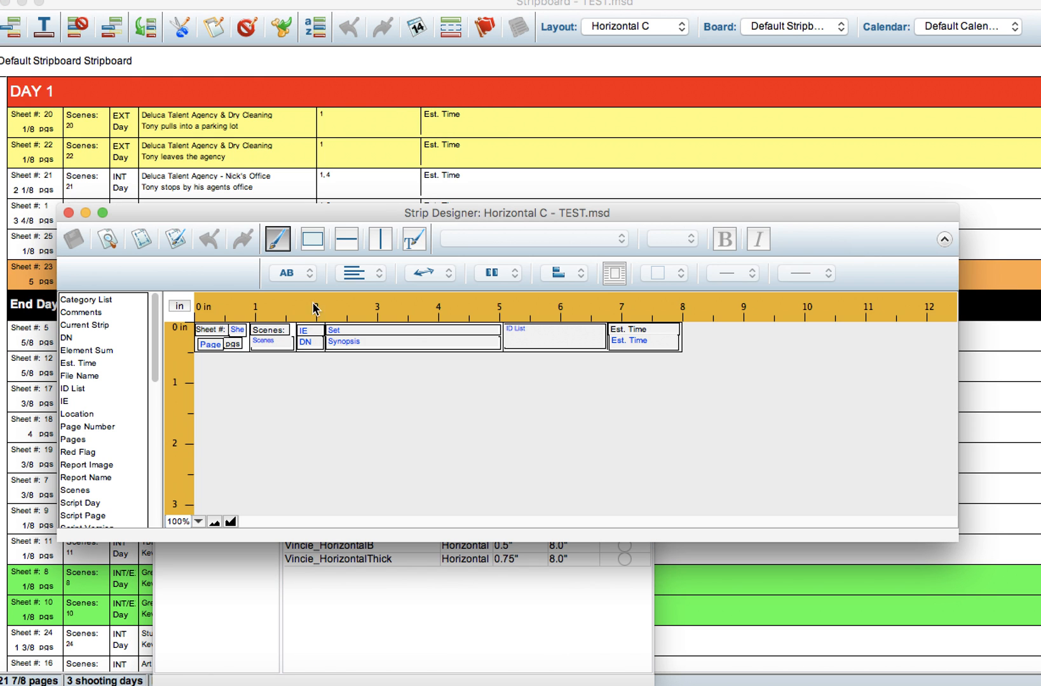
Set Horizontal C banner text alignment to centered, then close the Strip Designer.
left_click(174, 239)
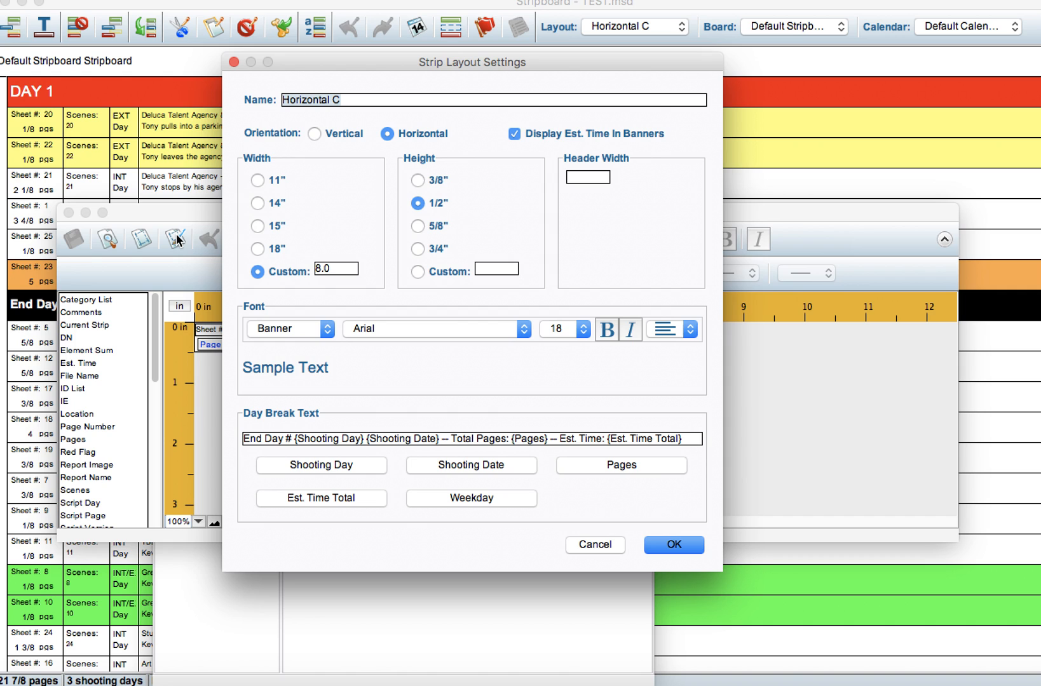
left_click(690, 329)
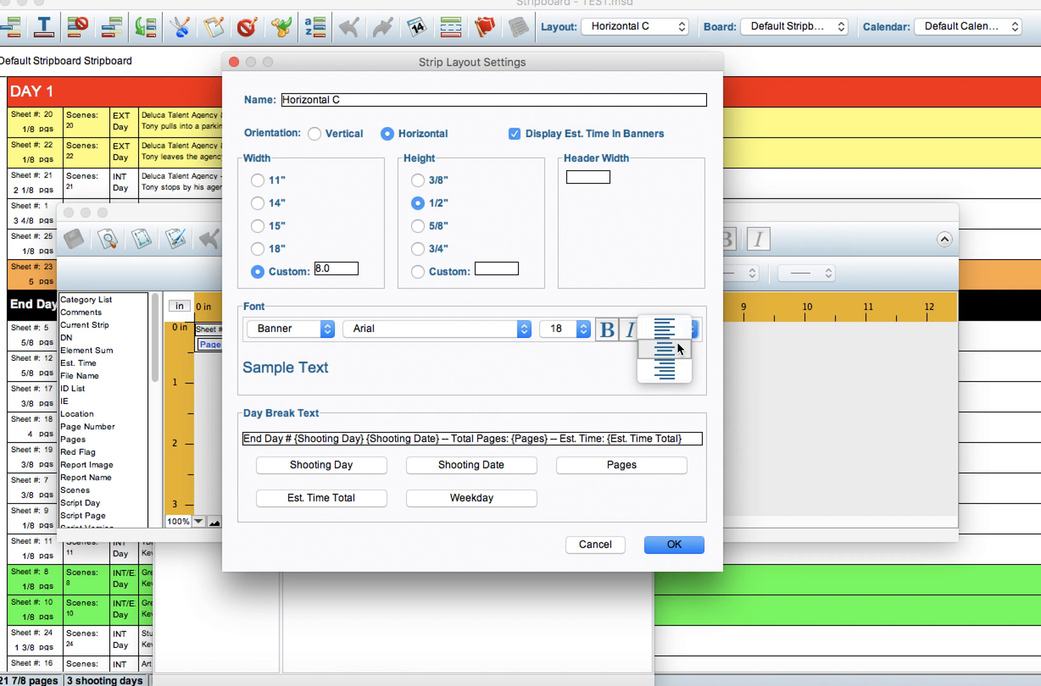
left_click(672, 546)
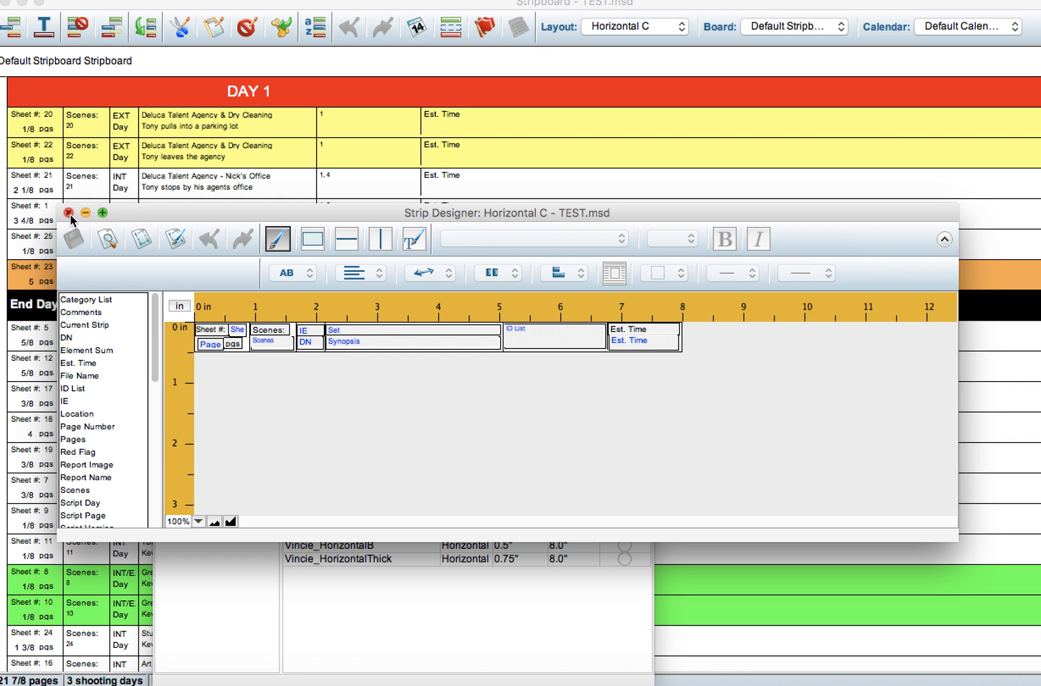
left_click(66, 212)
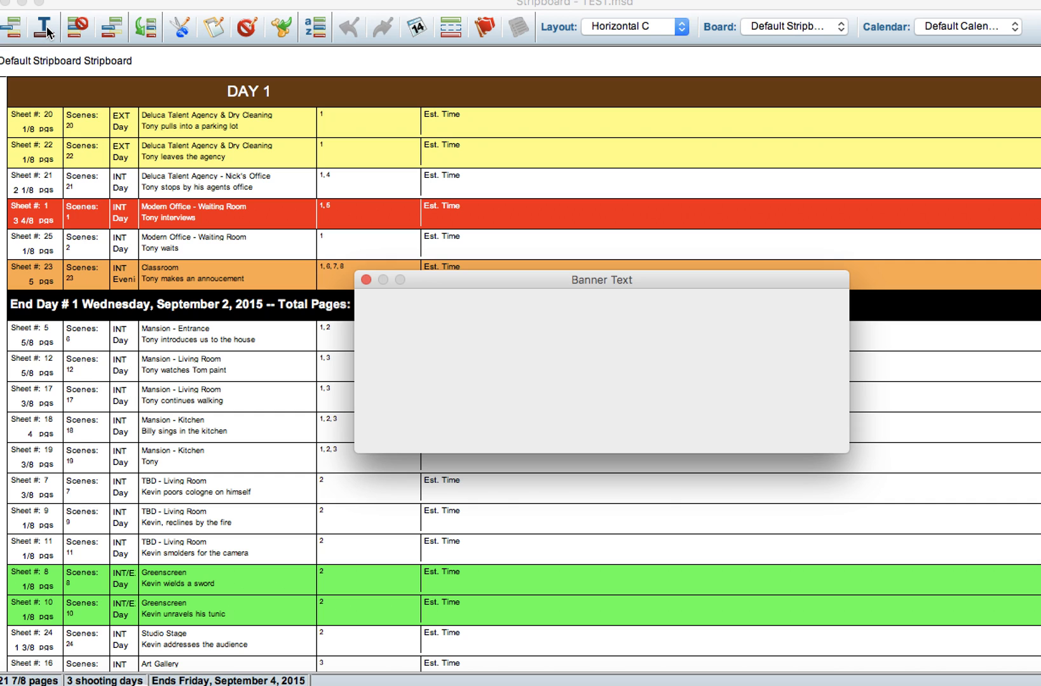
Insert banners reading COMPANY MOVE and SUNRISE 7AM SUNSET 7:30PM.
type("COMPANY MOV")
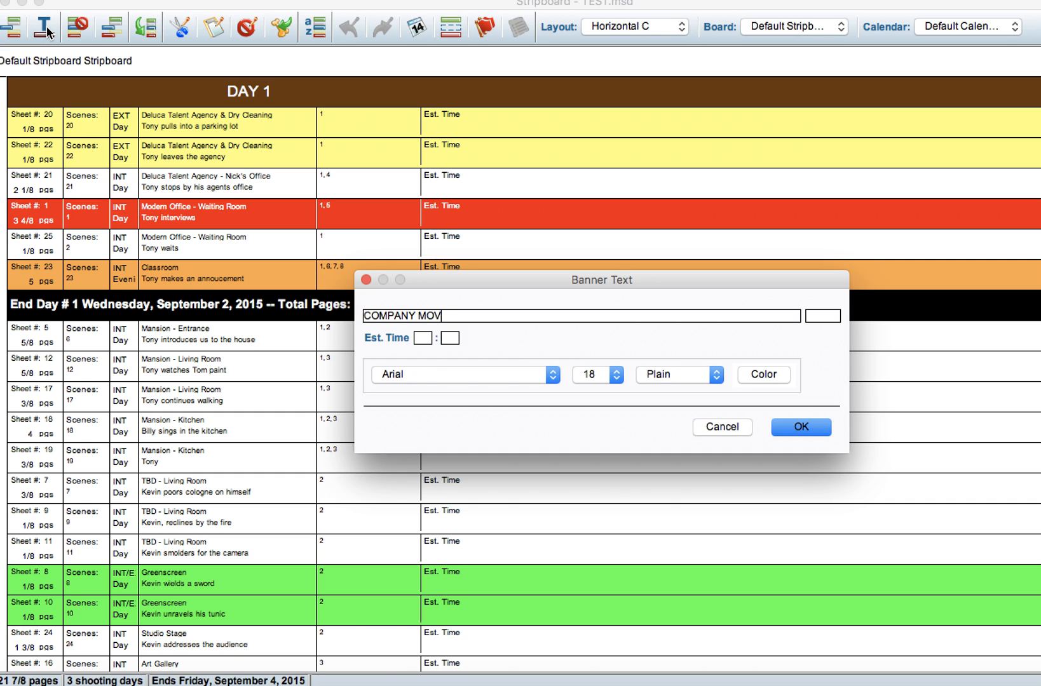
left_click(800, 428)
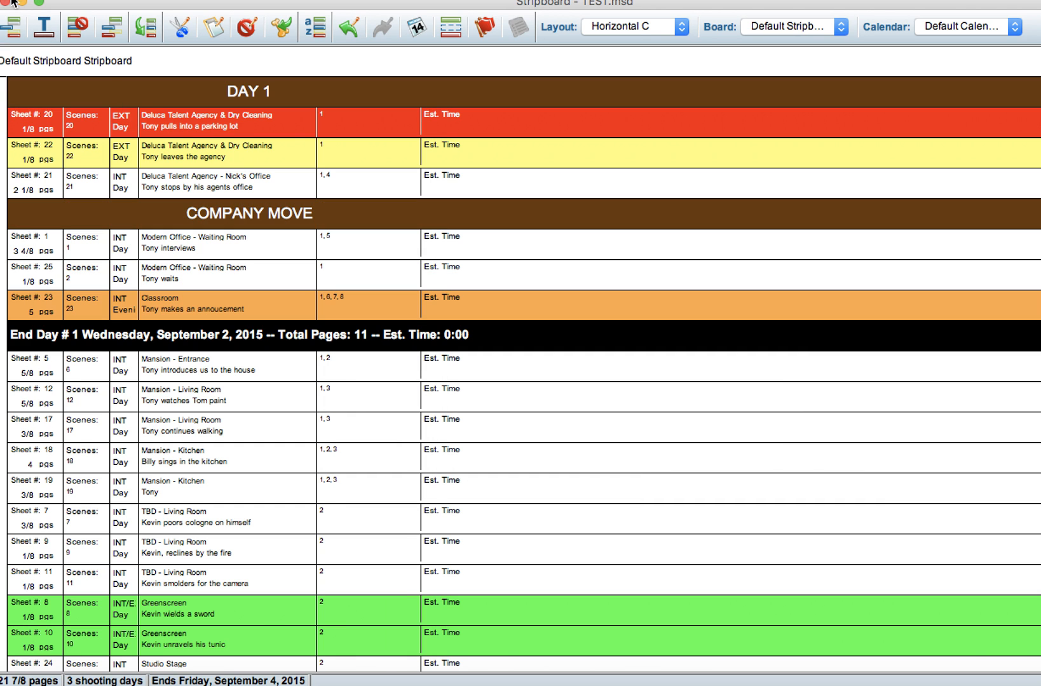
left_click(43, 26)
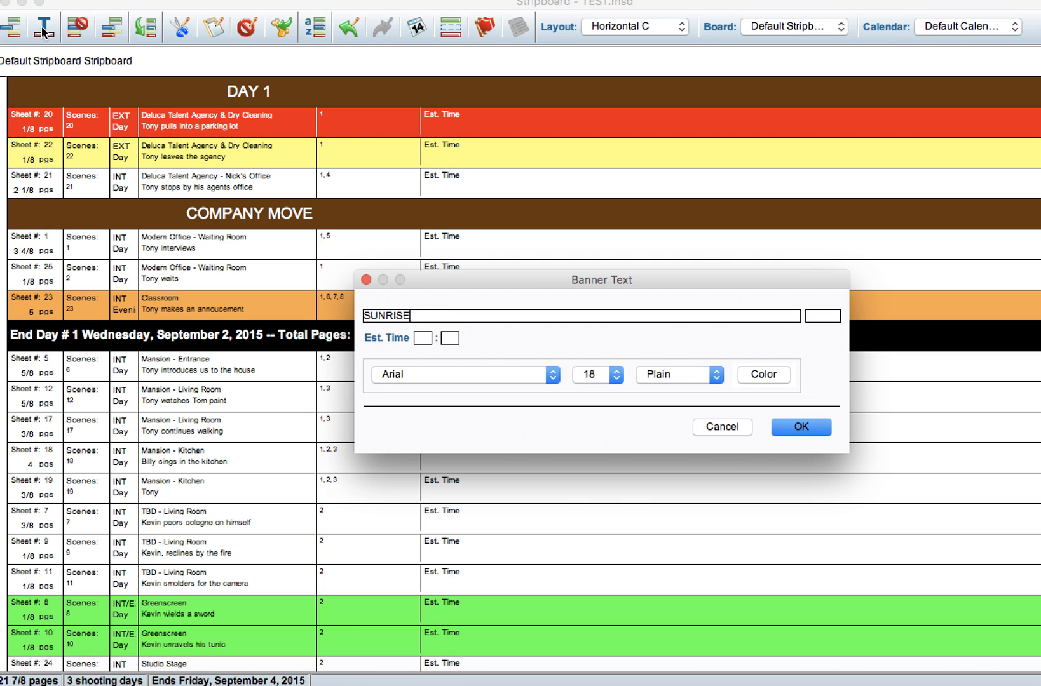
type("7AM SUNSET 7:")
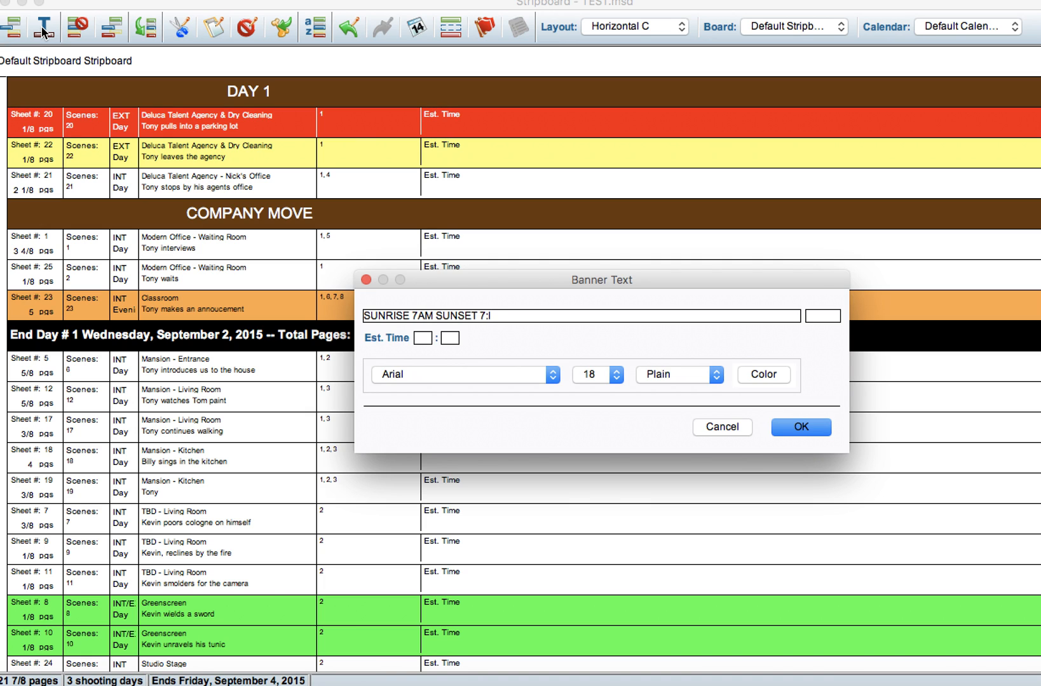
type("30PM")
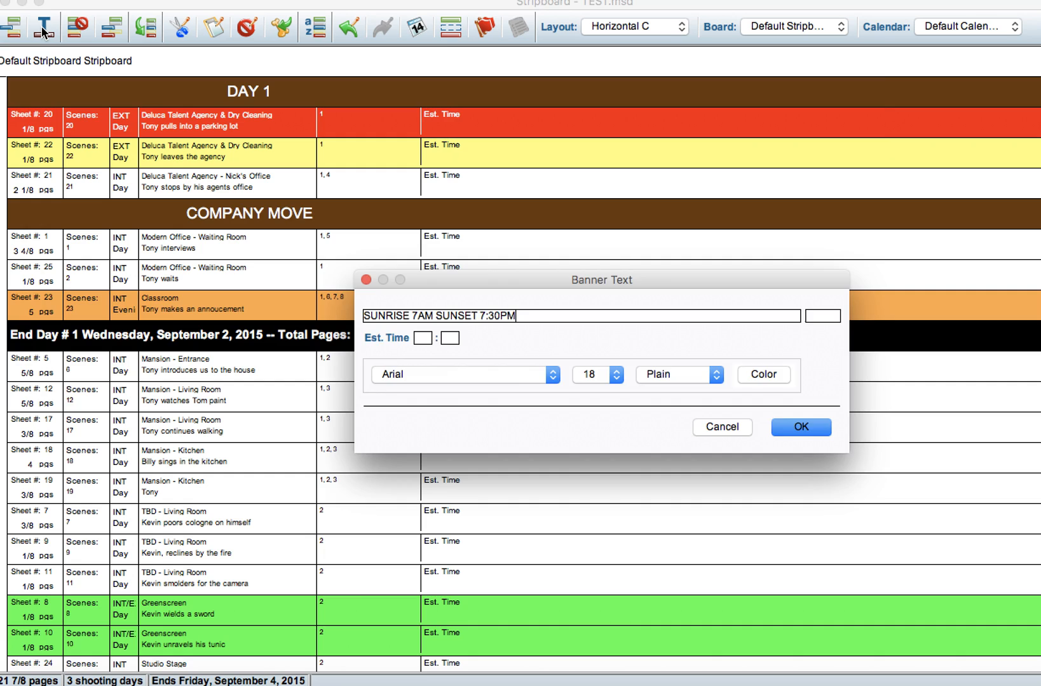
left_click(800, 427)
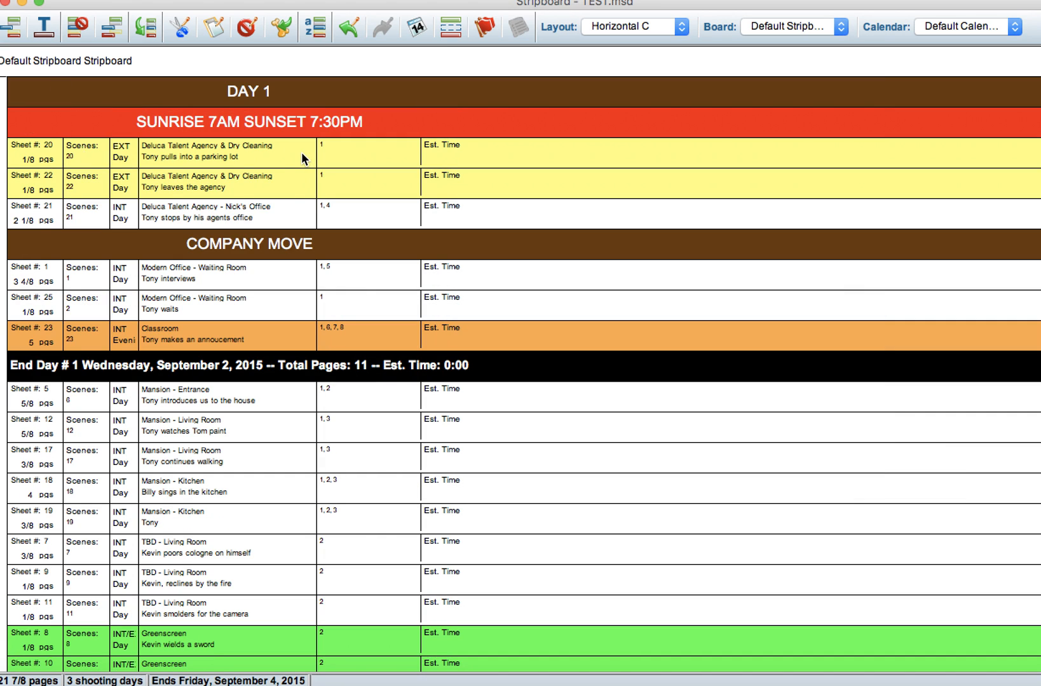
mouse_move(306, 172)
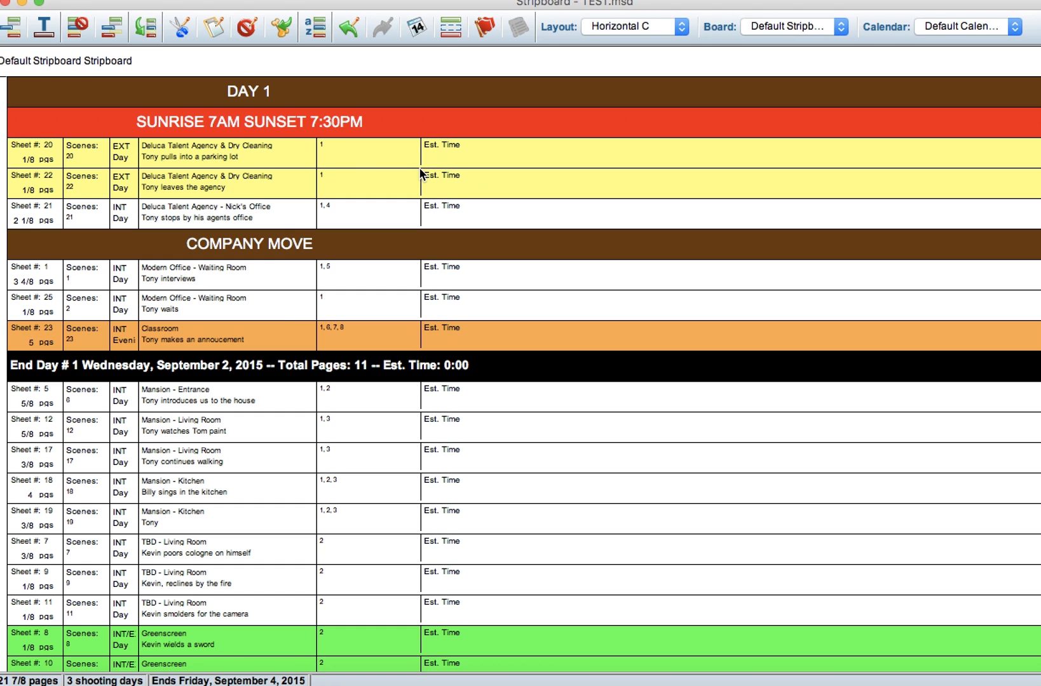
mouse_move(272, 161)
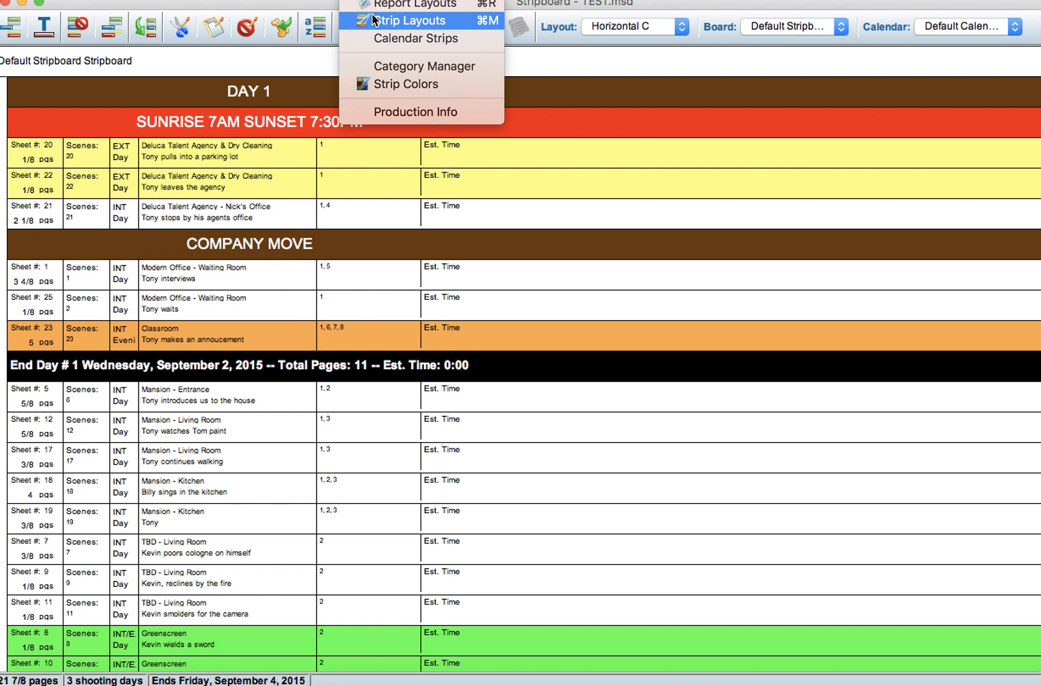
In Horizontal C, remove the Est. Time field and add a BG text label.
left_click(416, 21)
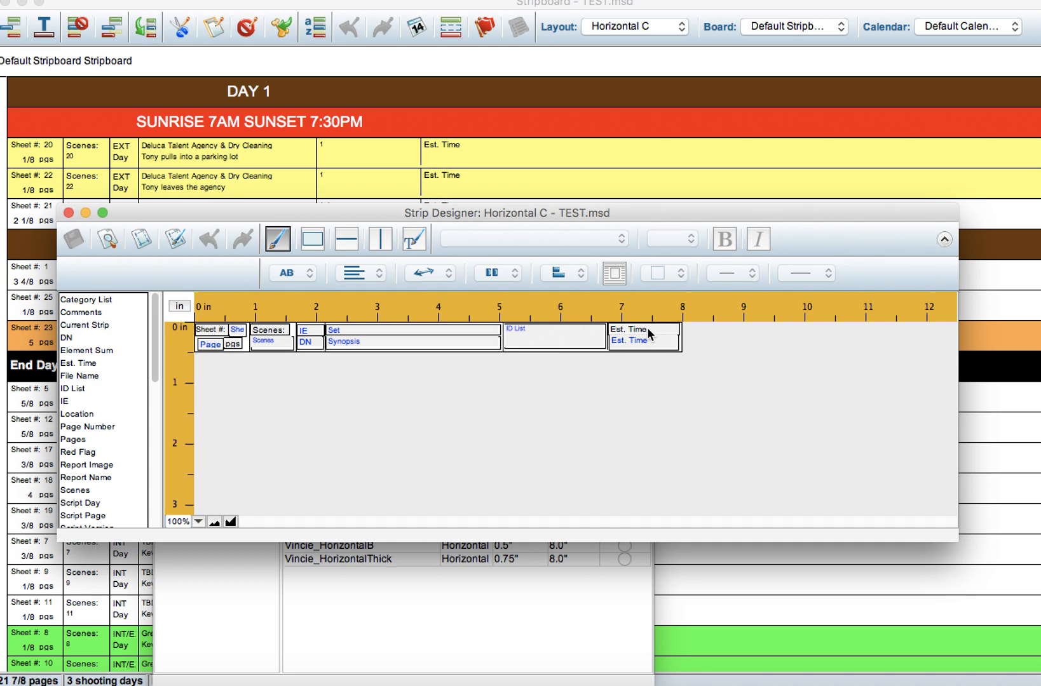
left_click(642, 336)
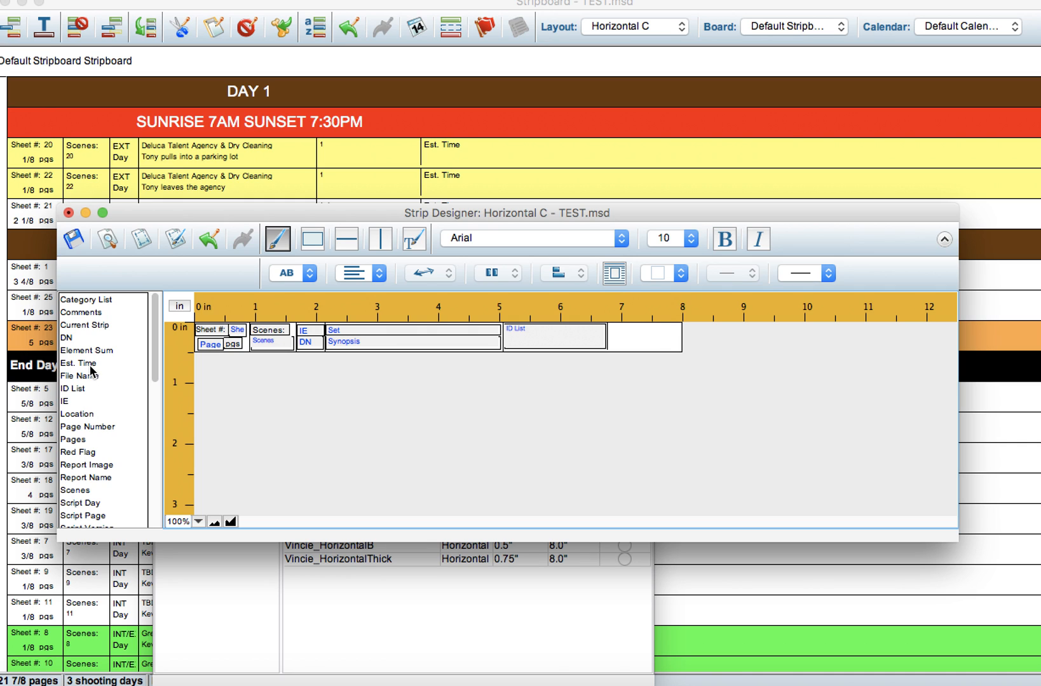
mouse_move(85, 368)
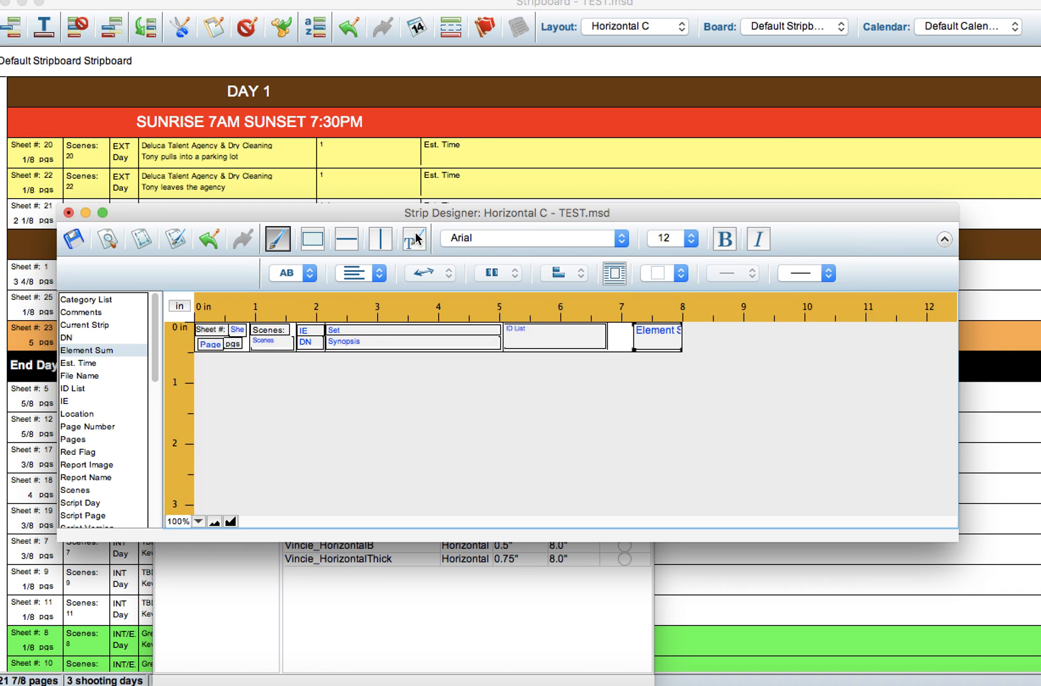
left_click(413, 238)
type("BG")
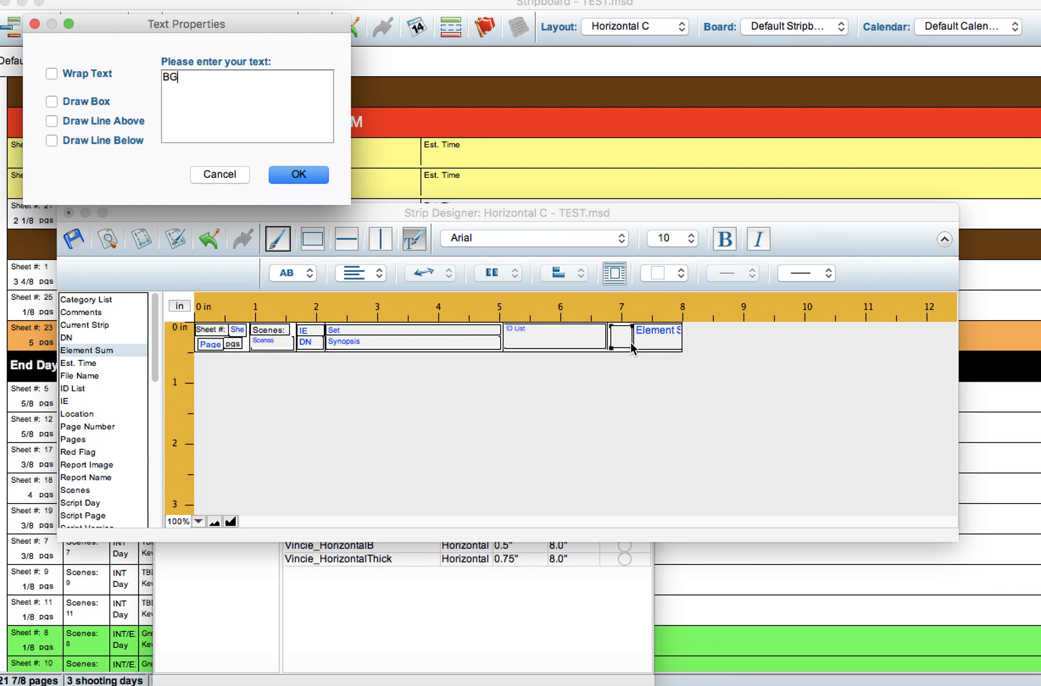
left_click(297, 174)
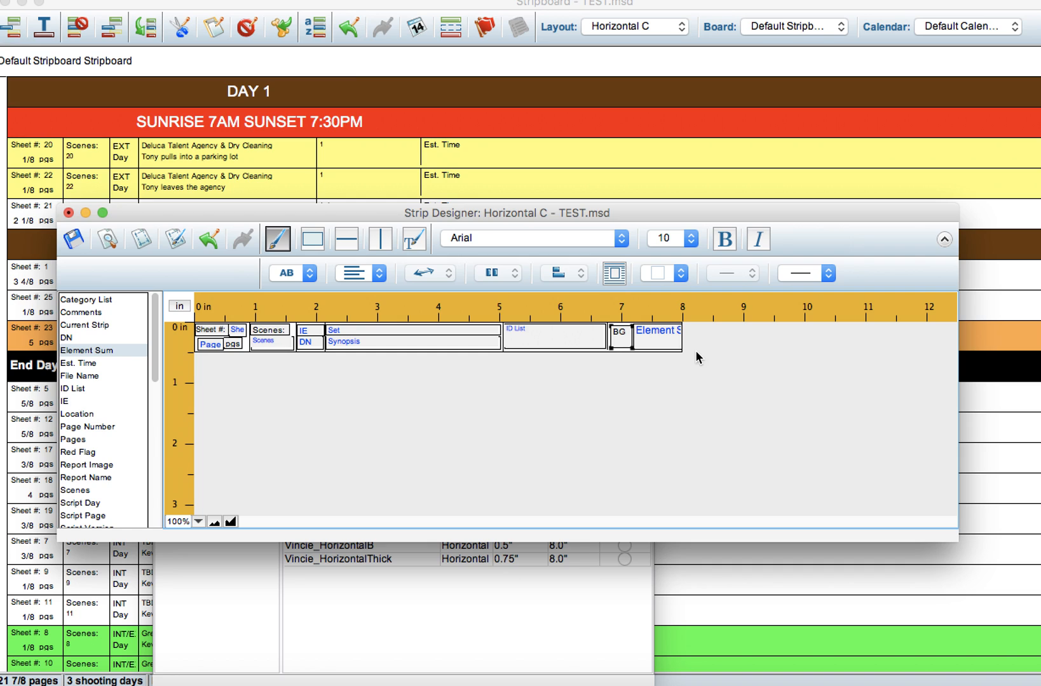
Set the Element Sum field to count Background Actors, suppressing zero totals.
left_click(249, 171)
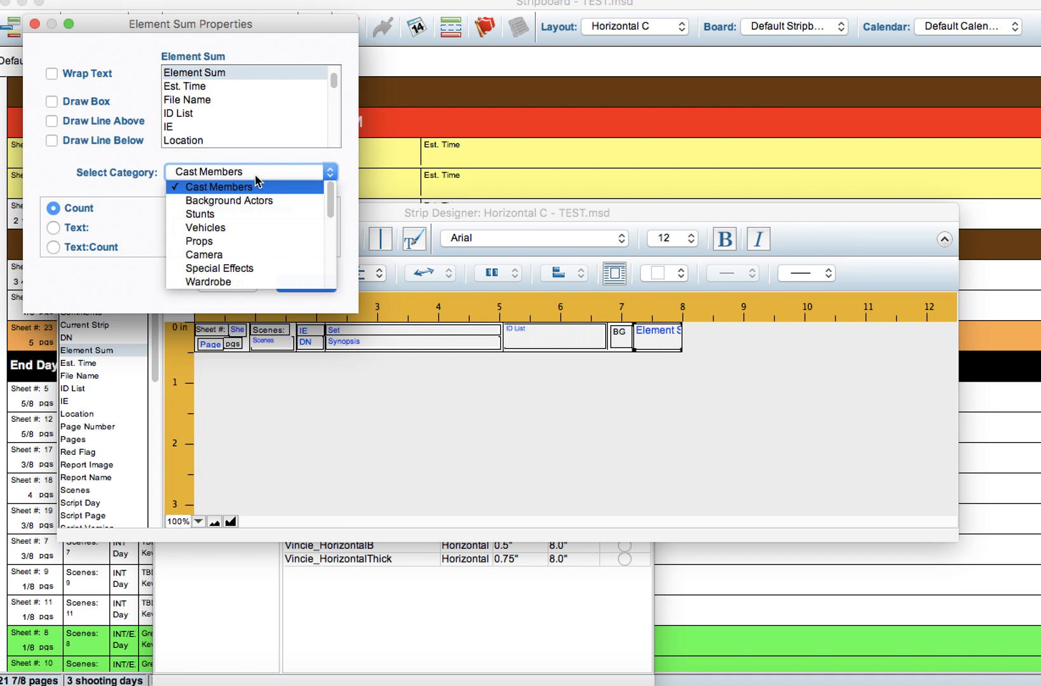
left_click(228, 199)
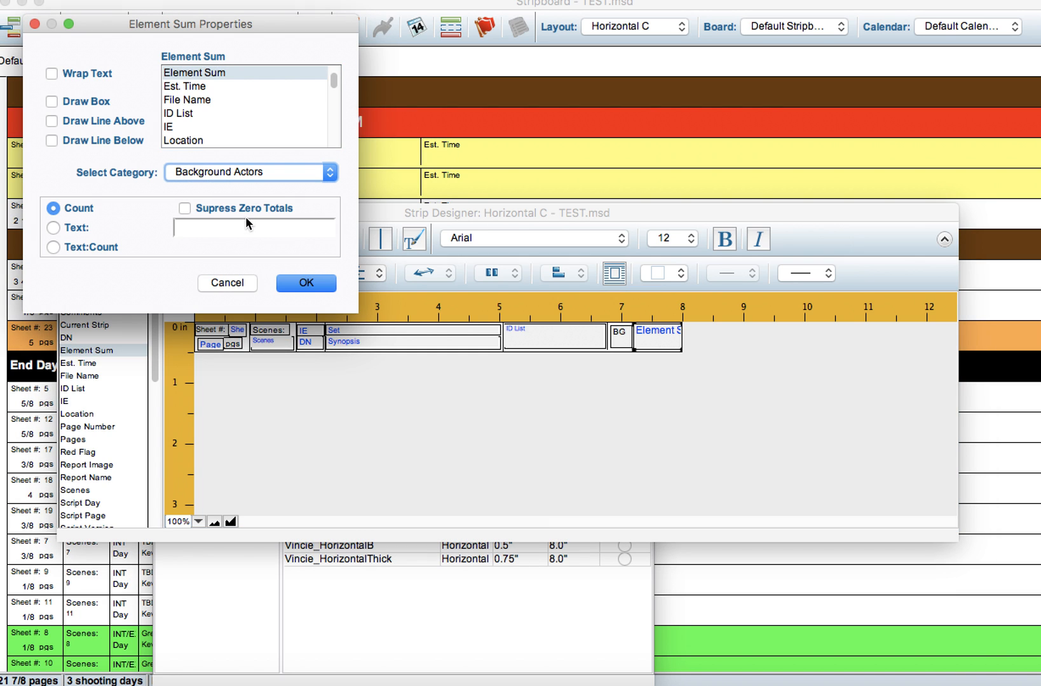
left_click(184, 208)
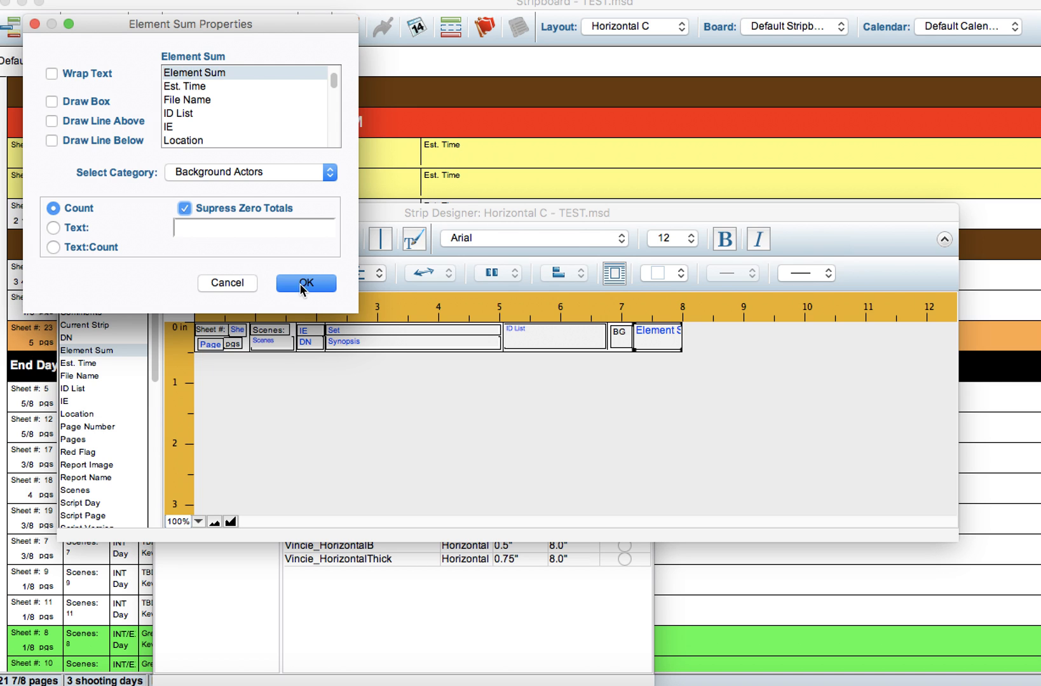
left_click(306, 283)
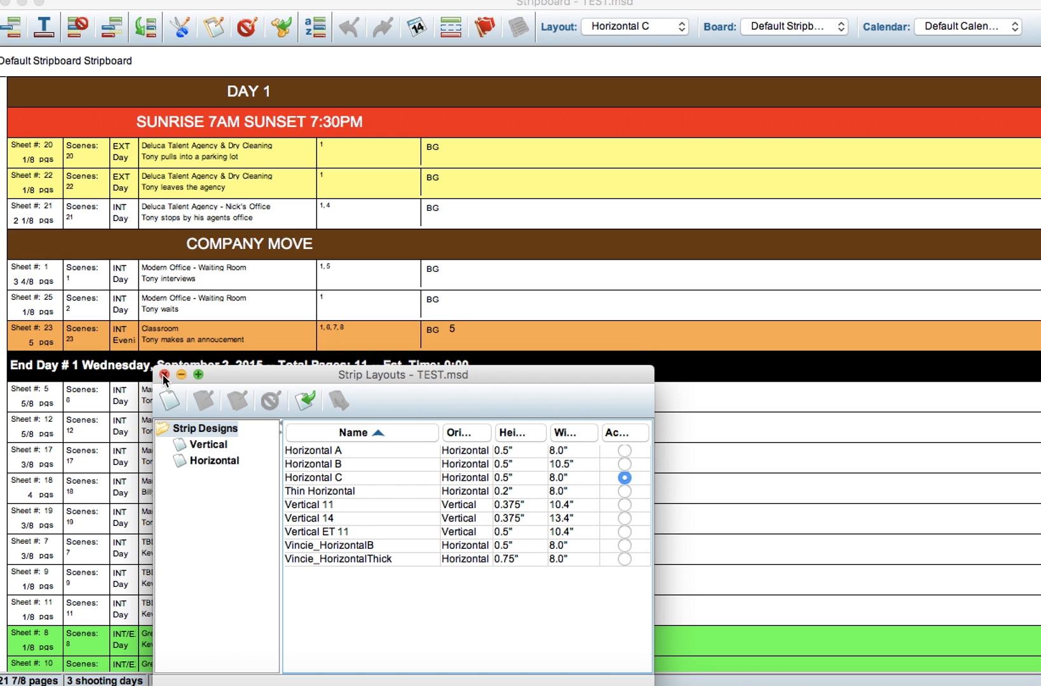
Commit the Classroom background count and scroll down the stripboard.
left_click(164, 374)
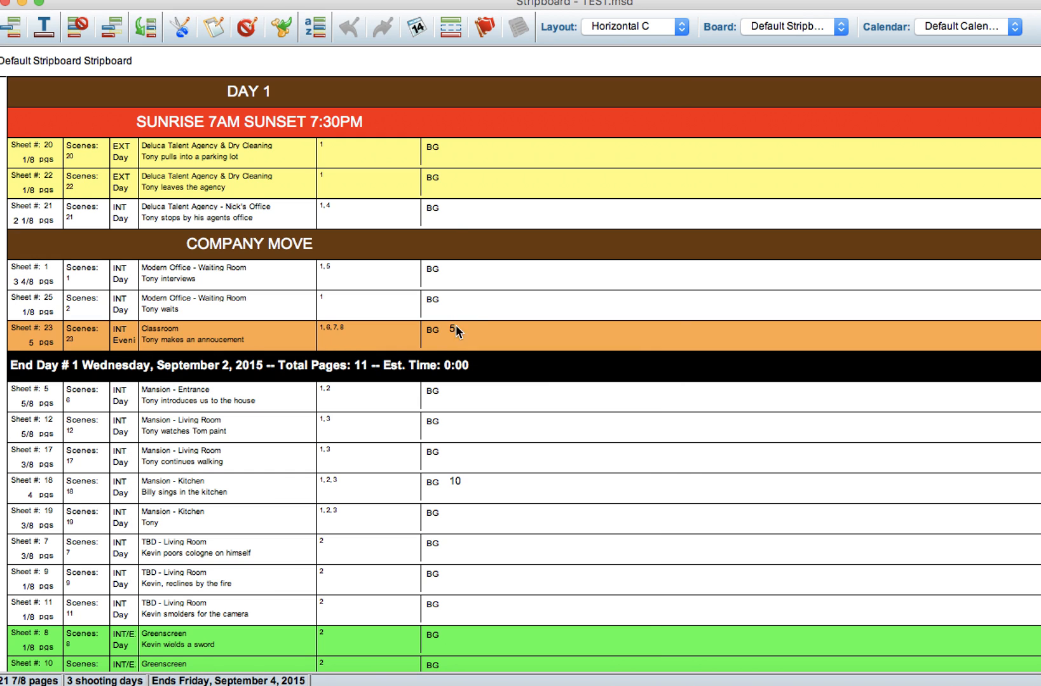
mouse_move(467, 195)
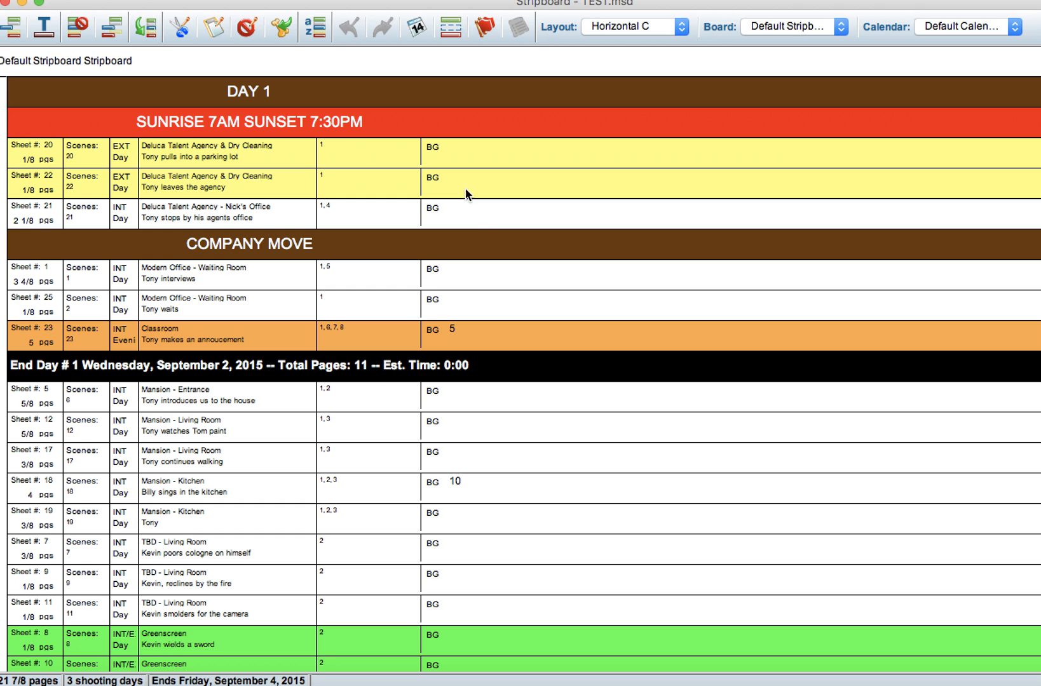
mouse_move(447, 340)
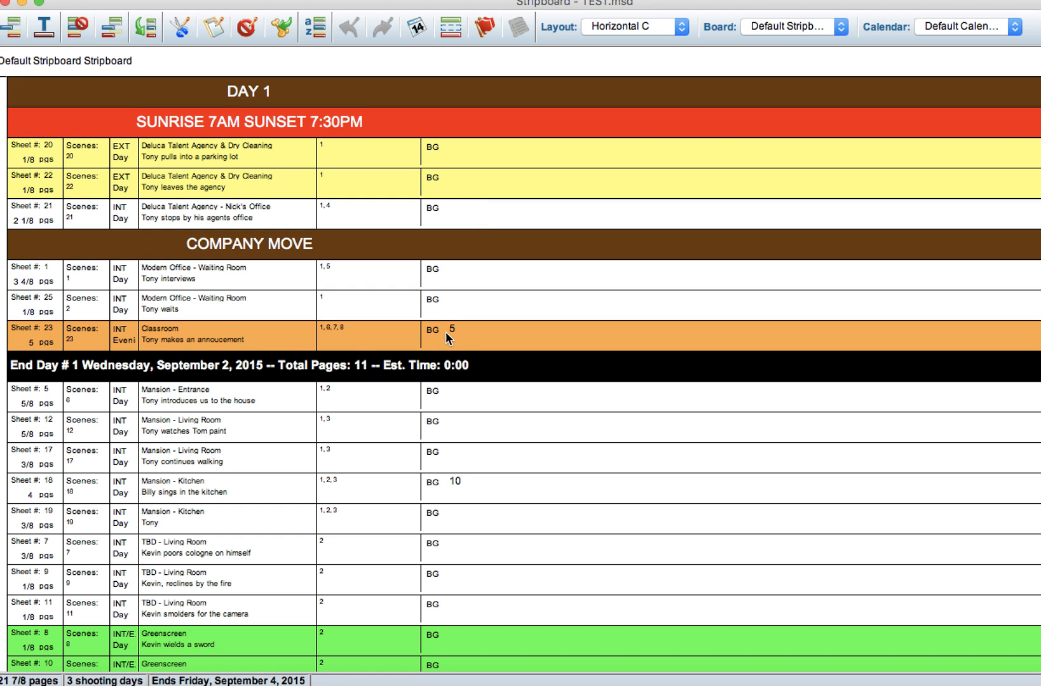
scroll("down", 3)
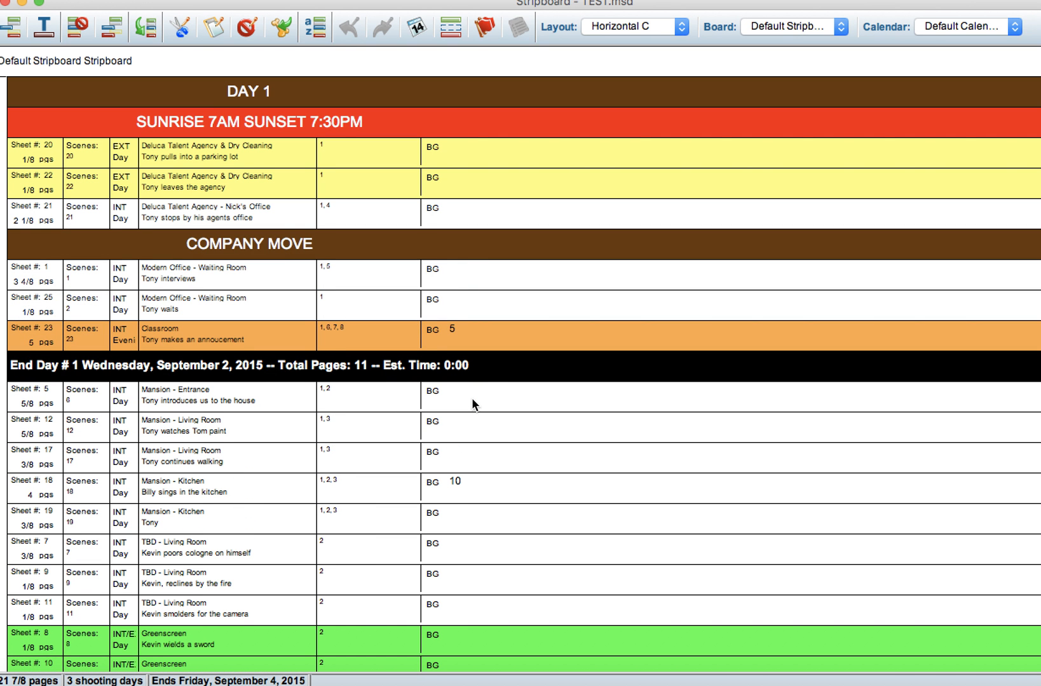
mouse_move(473, 363)
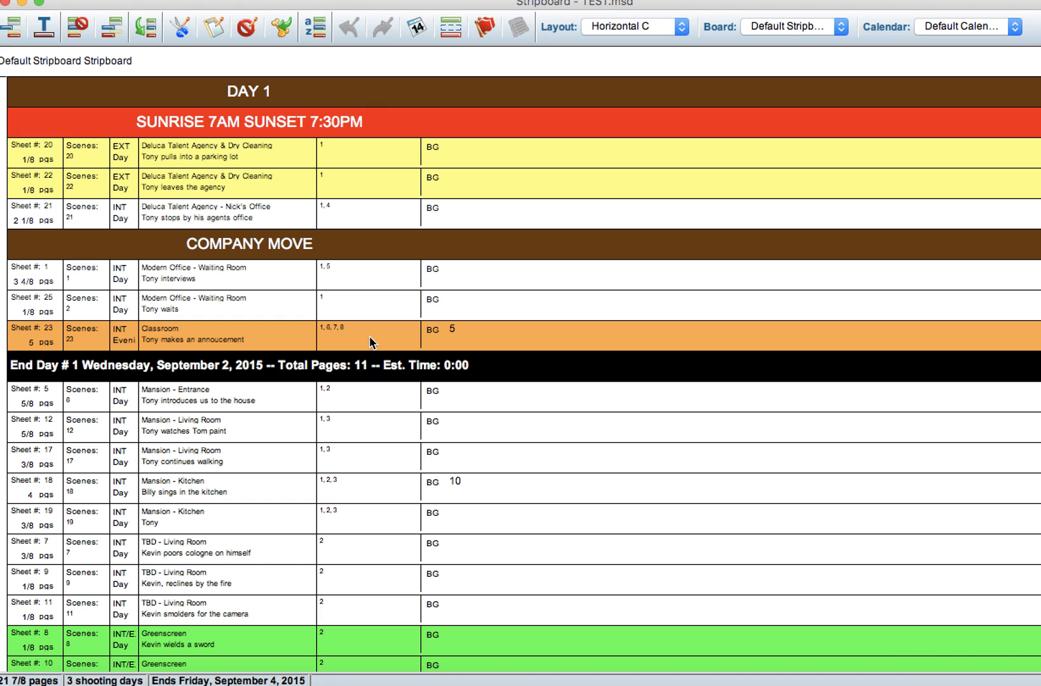
mouse_move(103, 329)
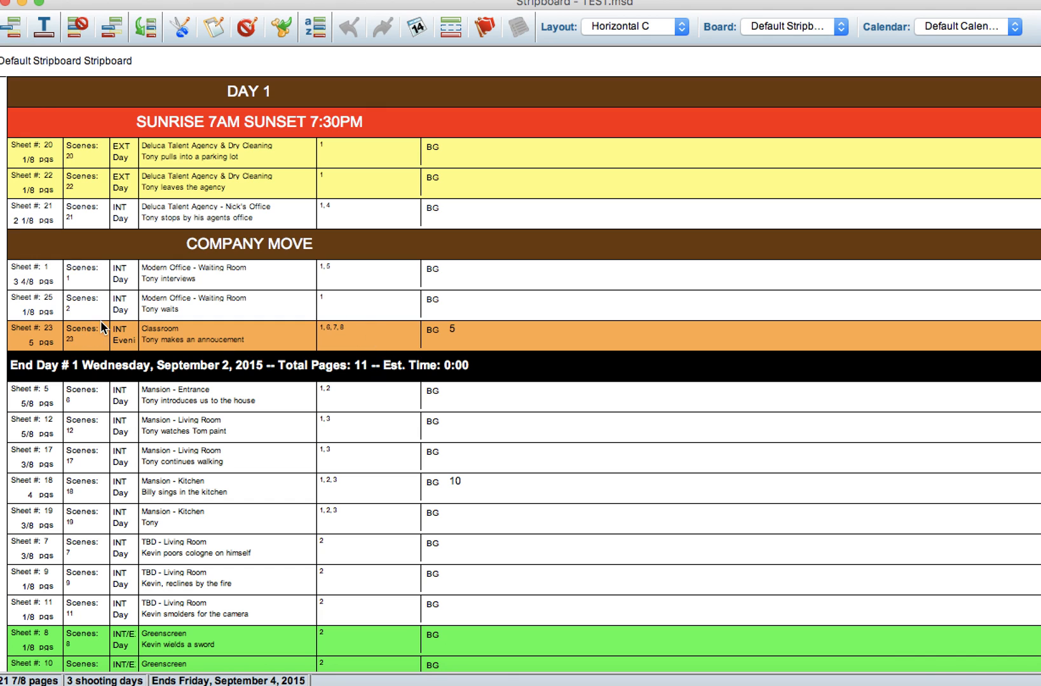
mouse_move(19, 340)
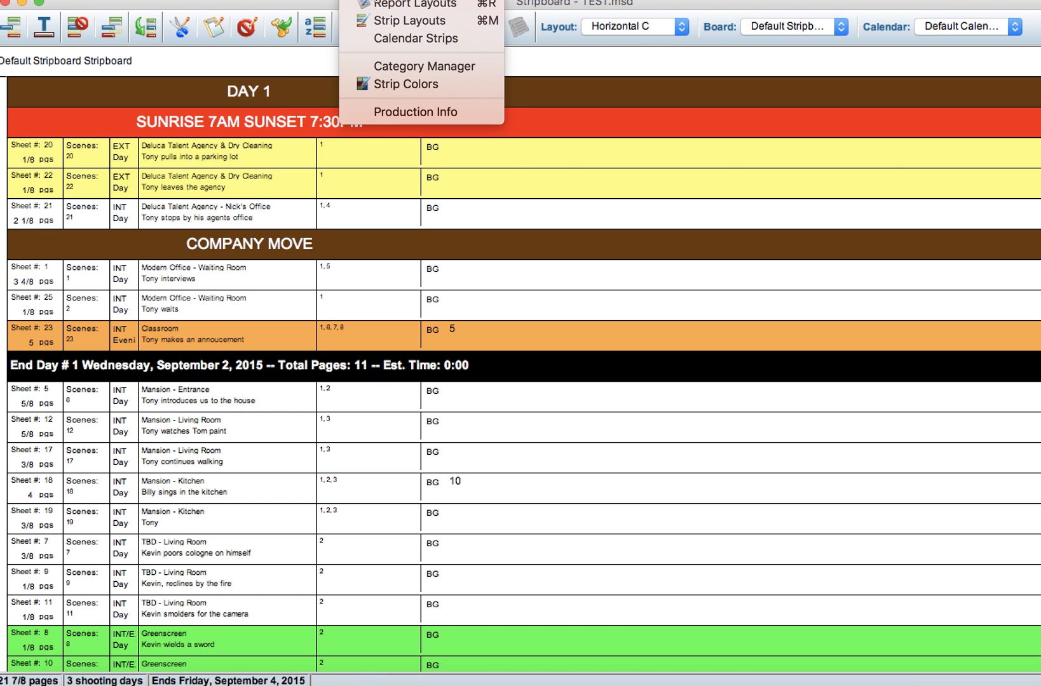
Select the Sheet # label and field in the Horizontal C layout for deletion.
left_click(414, 21)
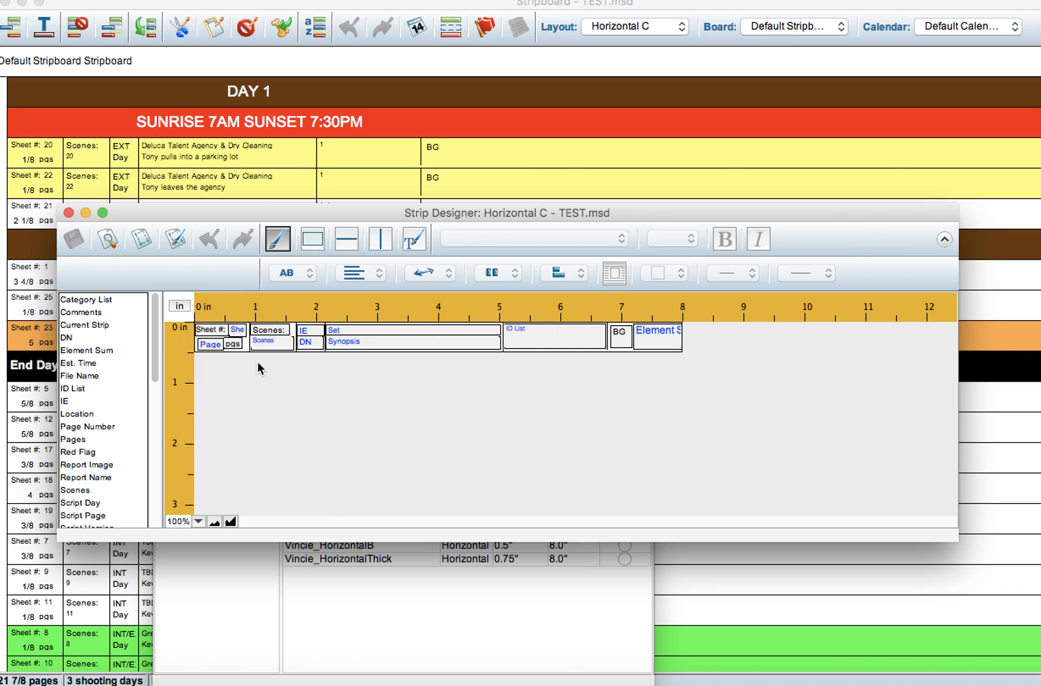
left_click(213, 330)
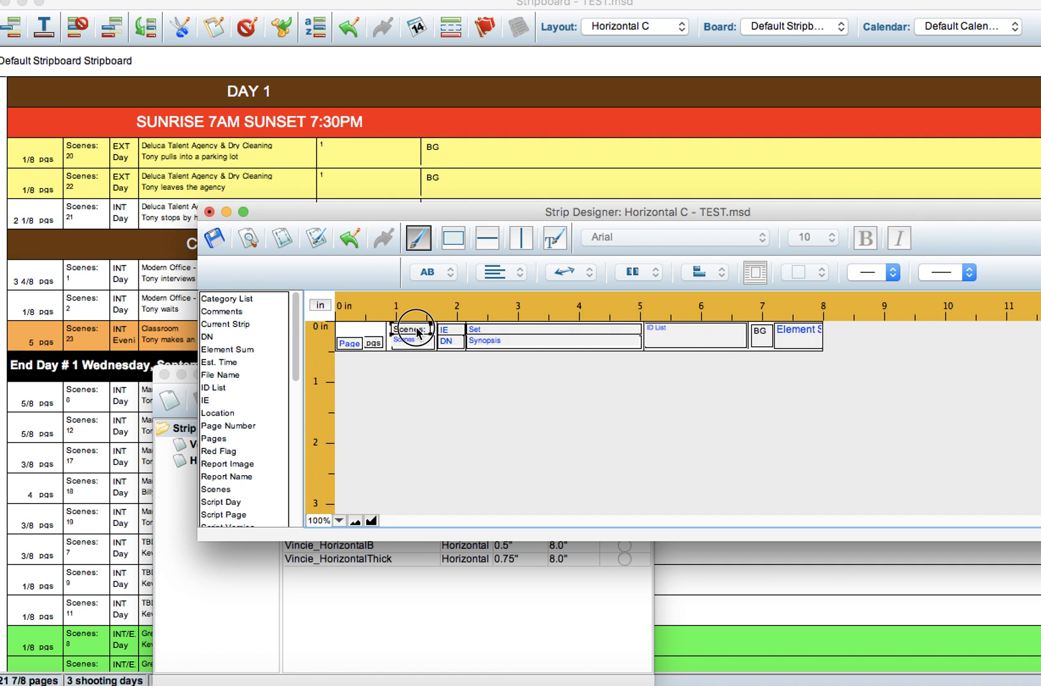
Add a Script Day field beside IE on the strip with font size 9.
left_click(831, 243)
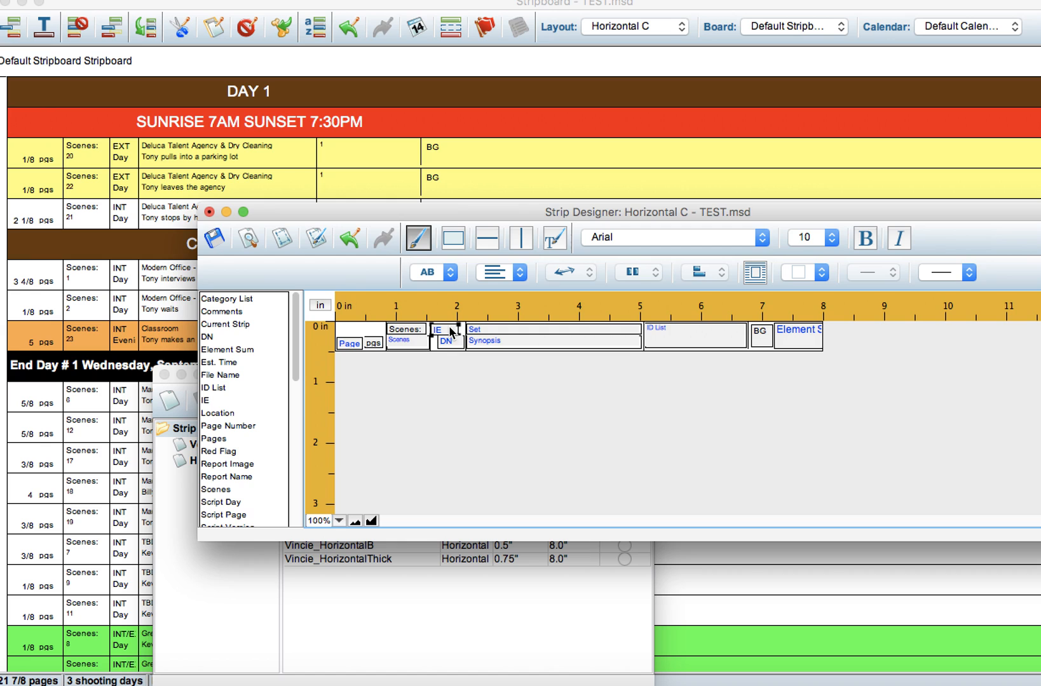
left_click(440, 340)
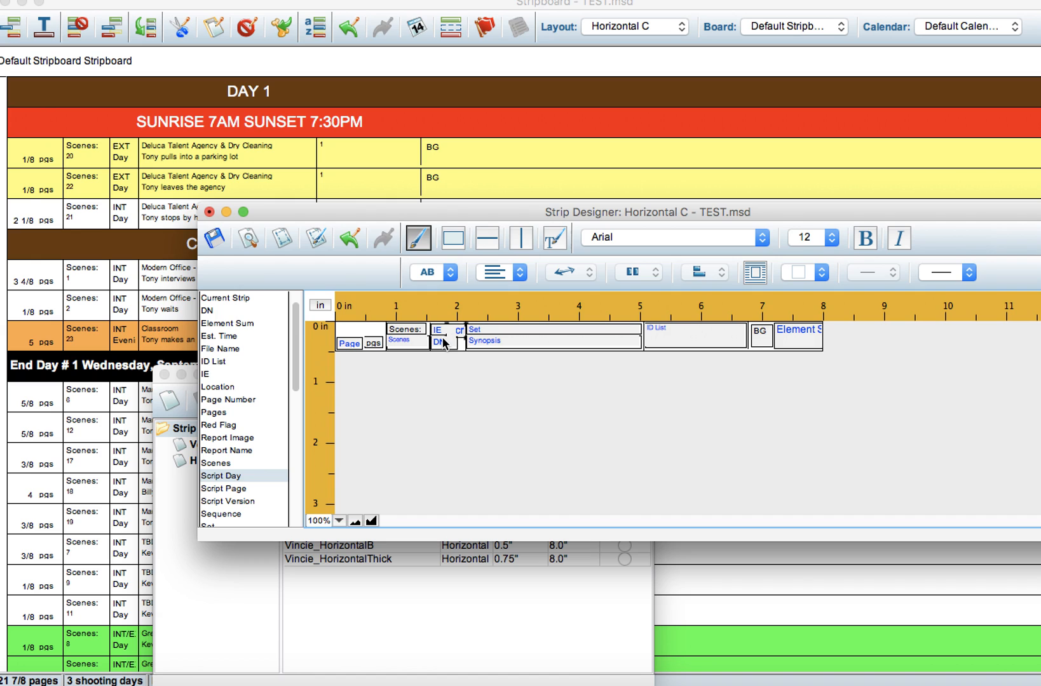
left_click(835, 243)
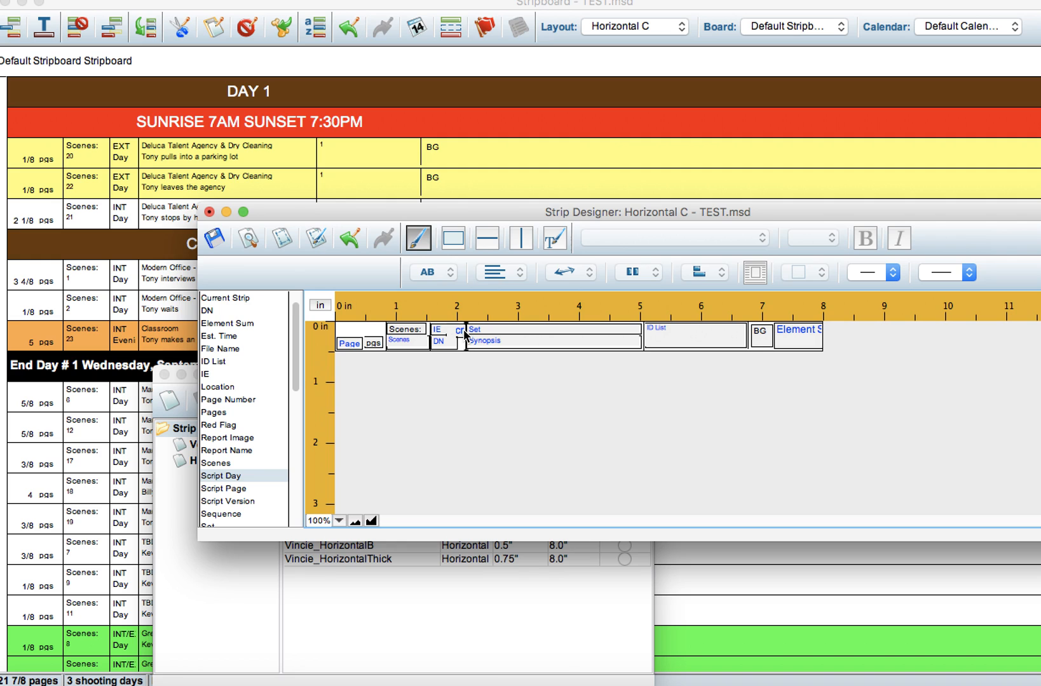
left_click(461, 332)
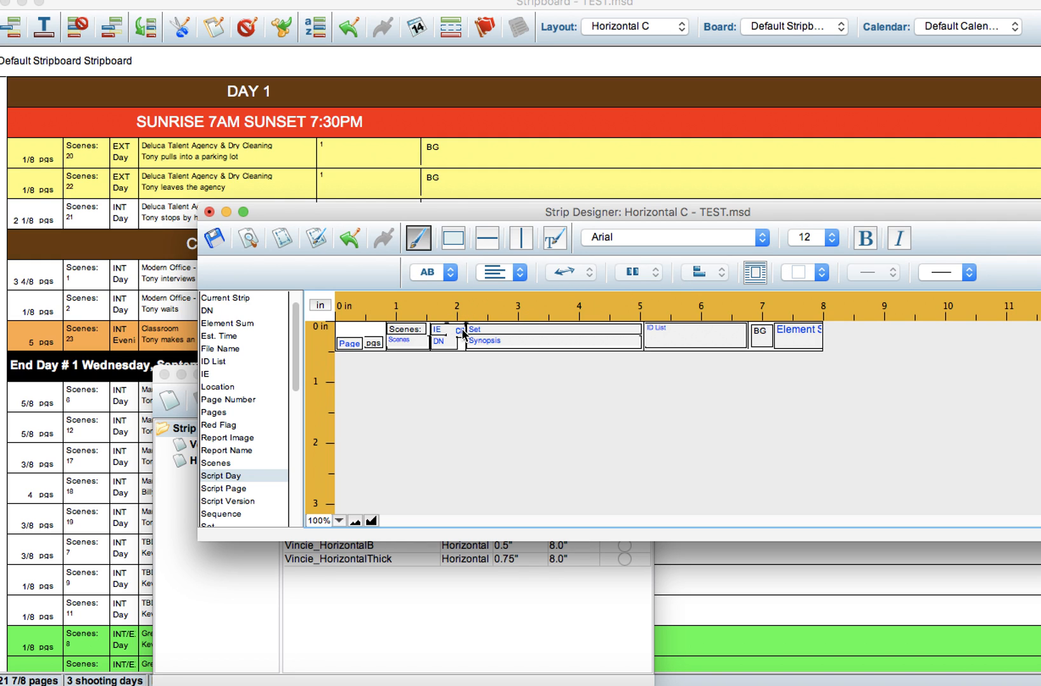
left_click(835, 237)
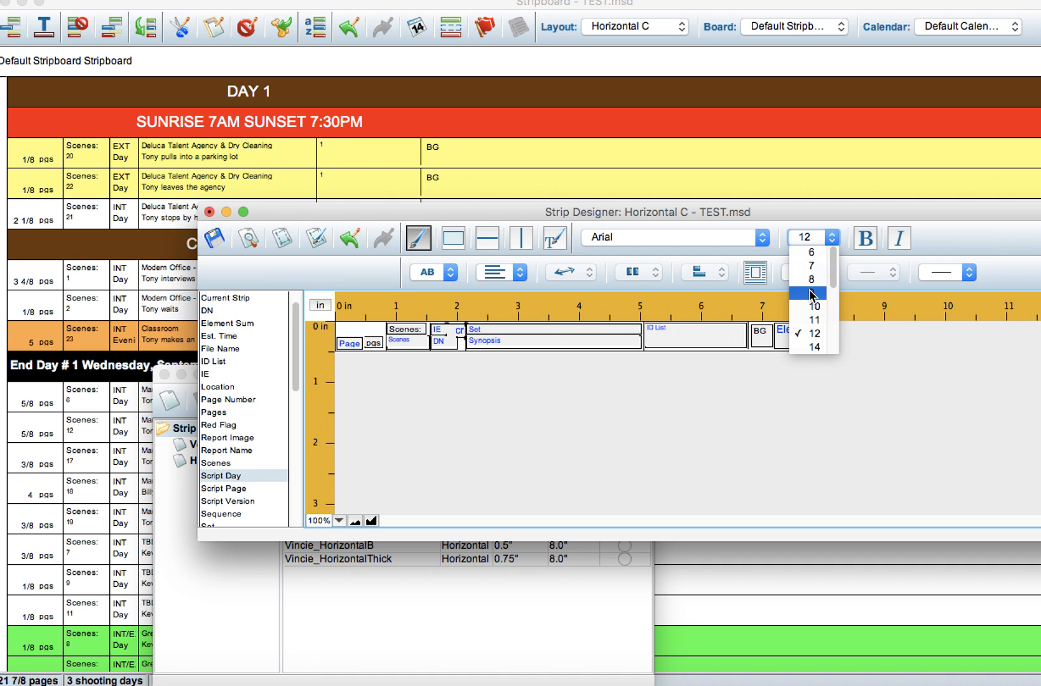
left_click(813, 295)
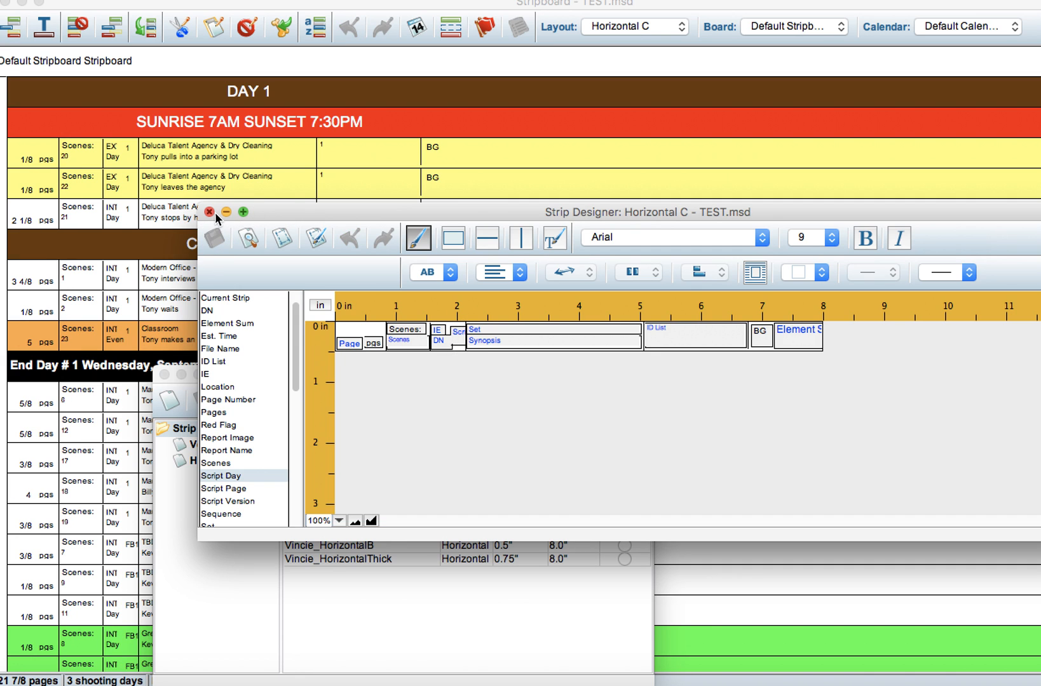
Close the Strip Designer and scroll the stripboard to check script days like FB1–FB6.
left_click(210, 211)
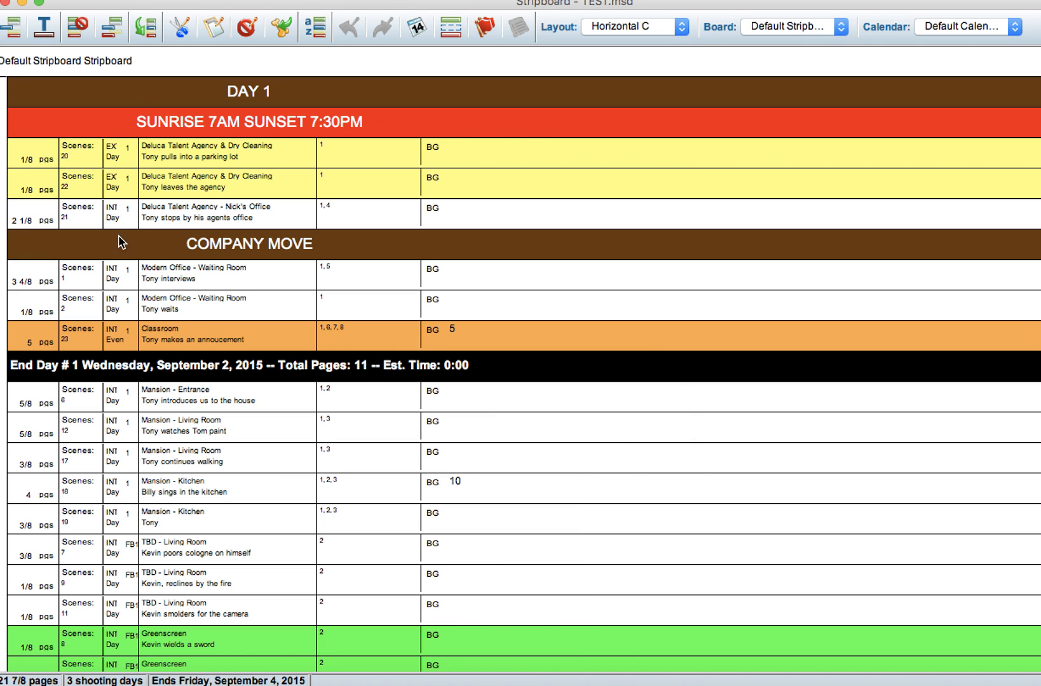
mouse_move(142, 315)
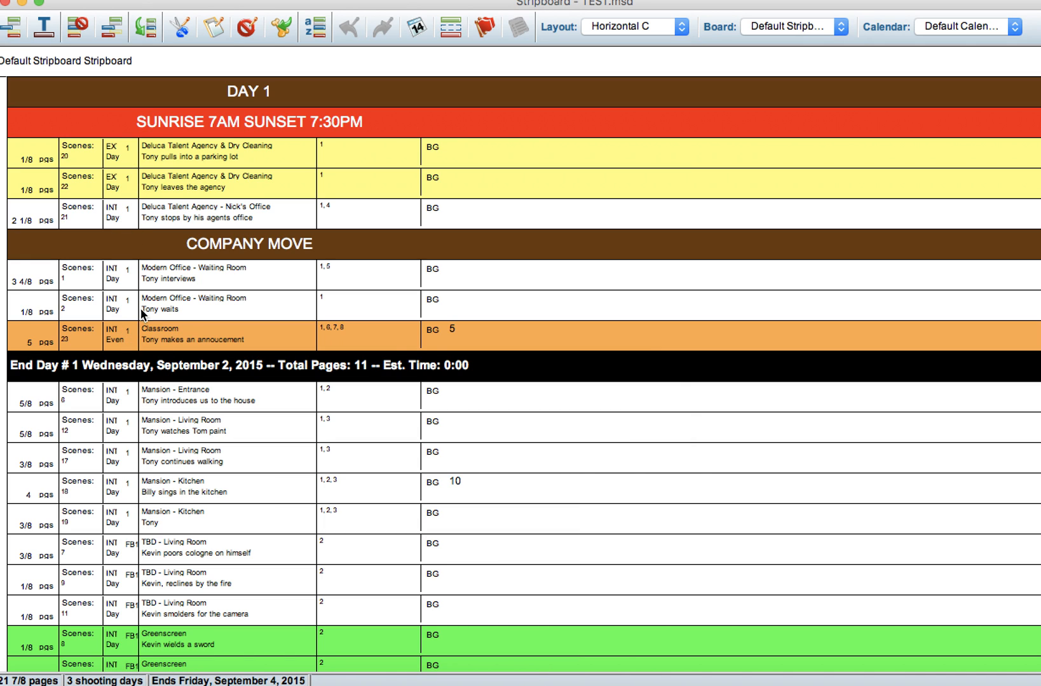
mouse_move(127, 326)
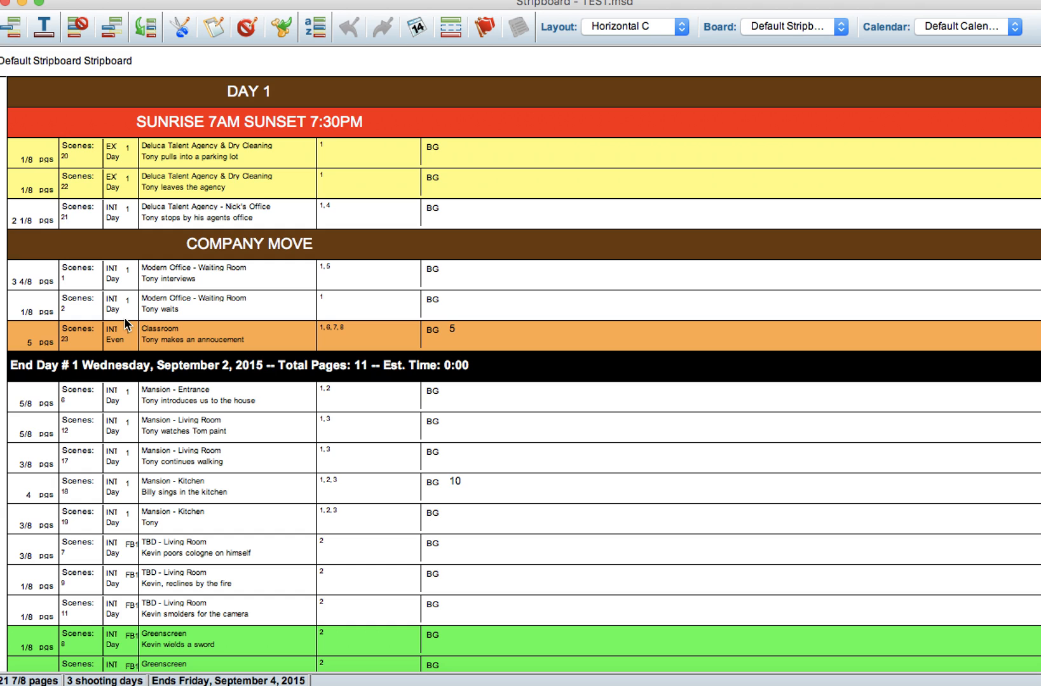
scroll("down", 3)
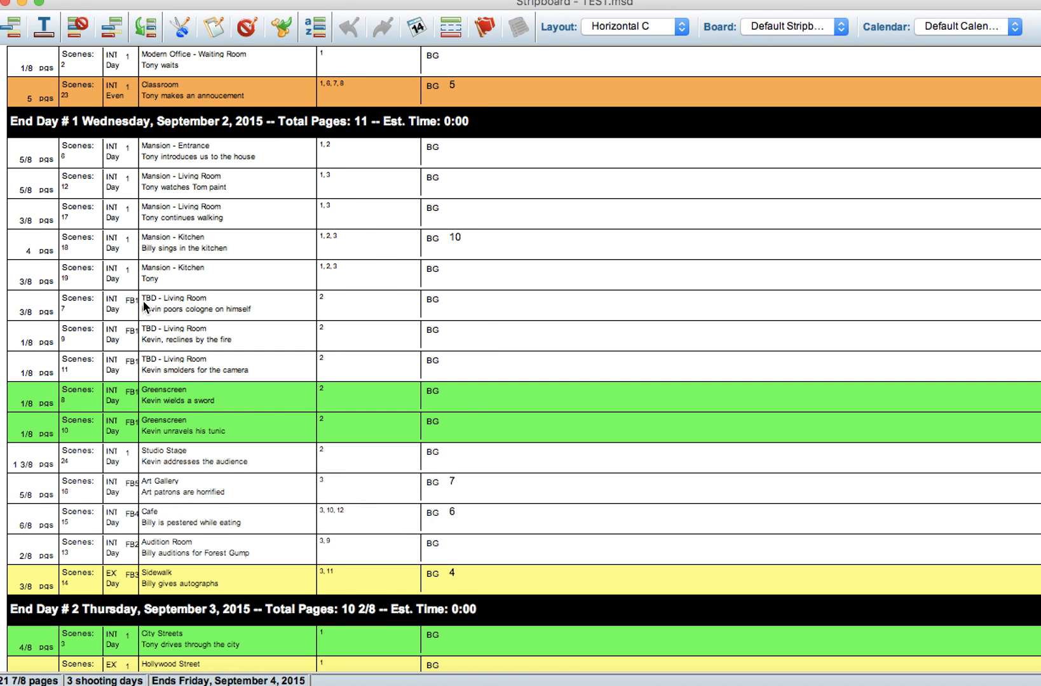
mouse_move(134, 348)
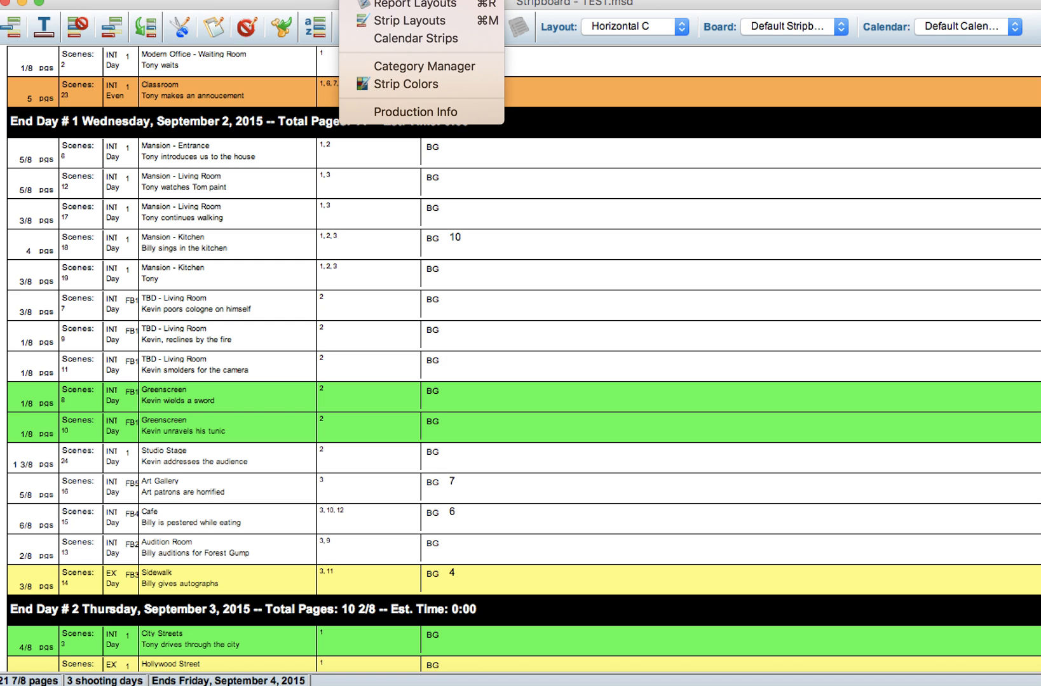
left_click(410, 20)
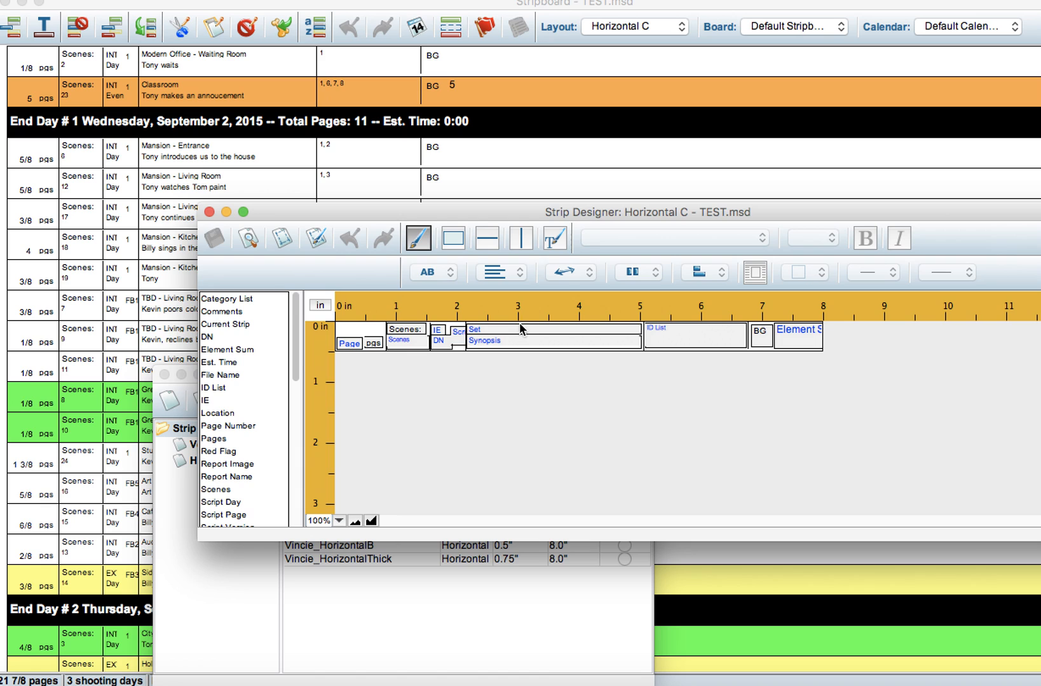
left_click(460, 332)
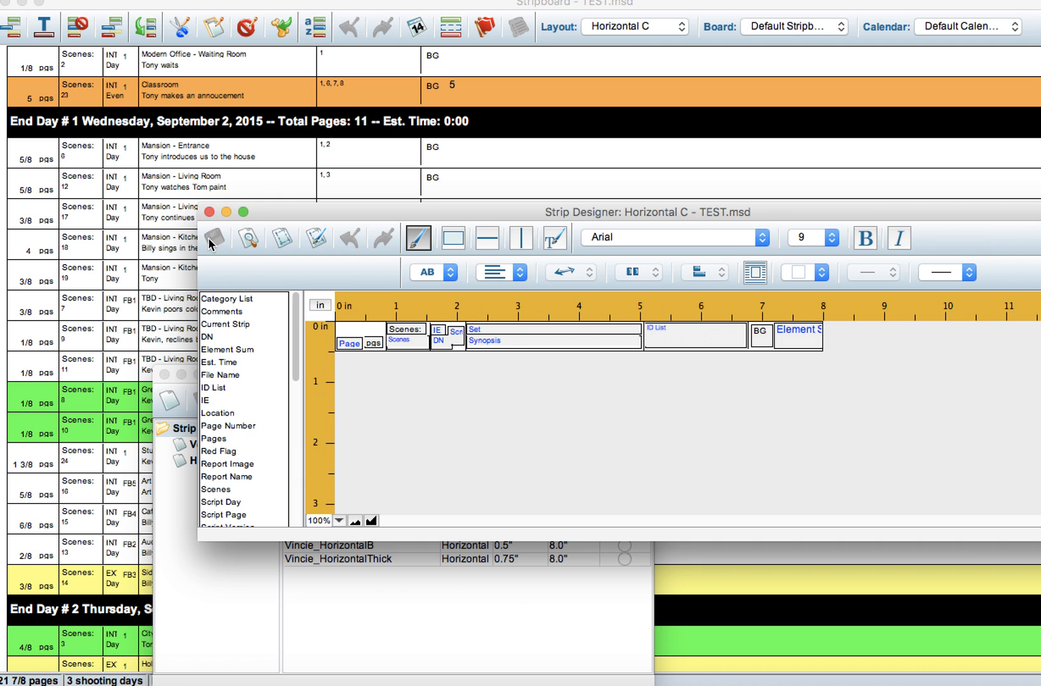
mouse_move(224, 370)
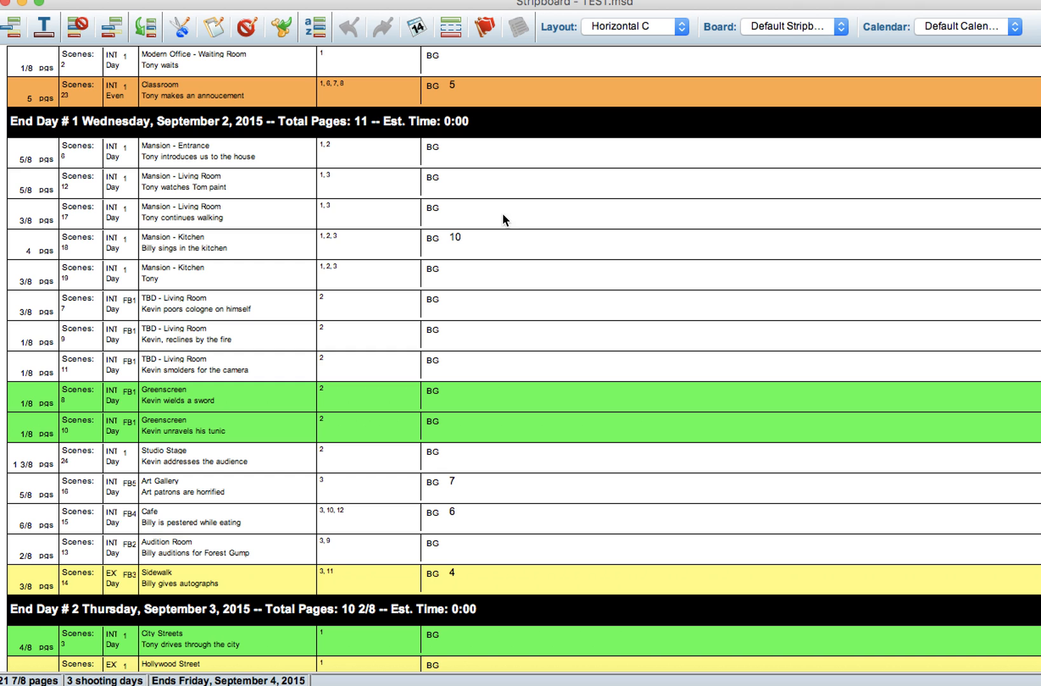
mouse_move(253, 295)
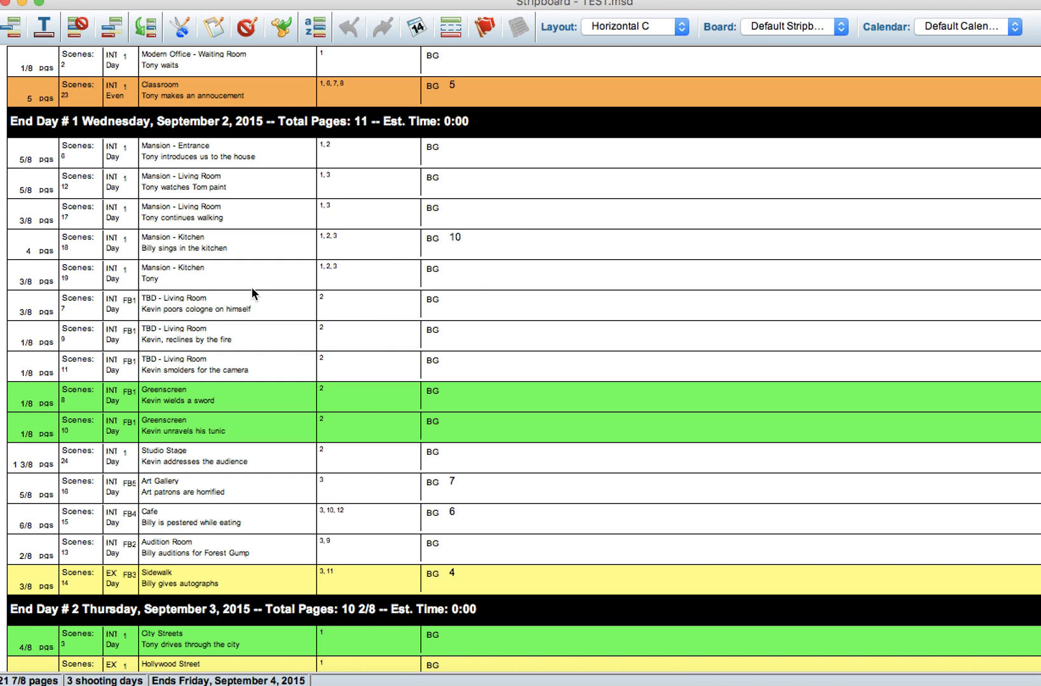